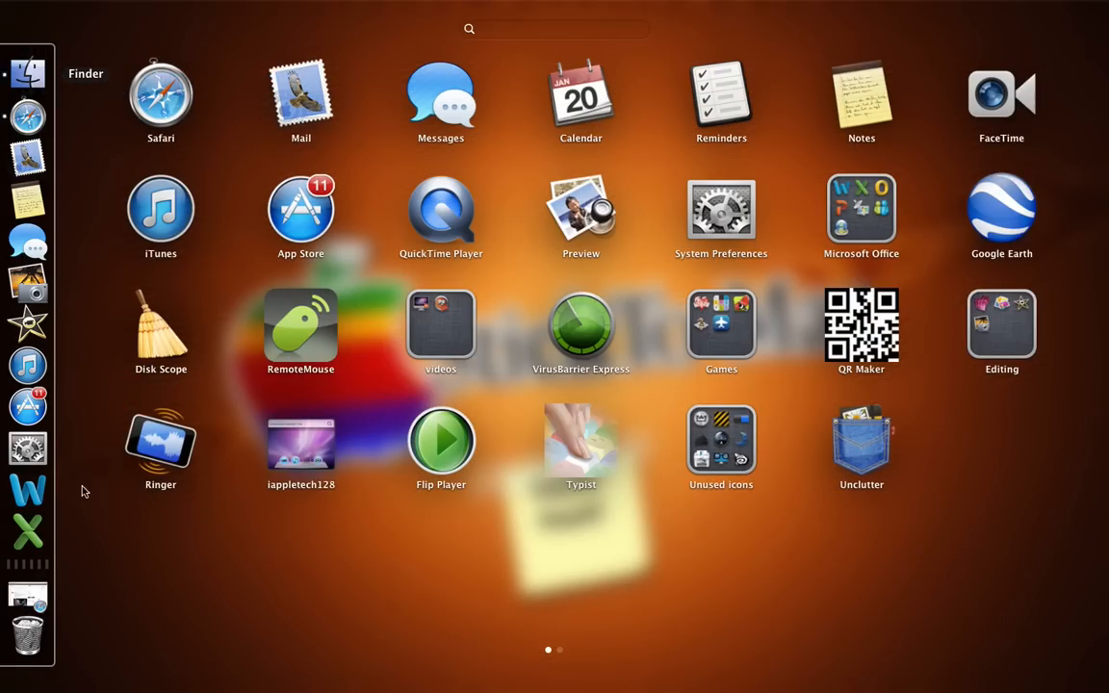
mouse_move(455, 558)
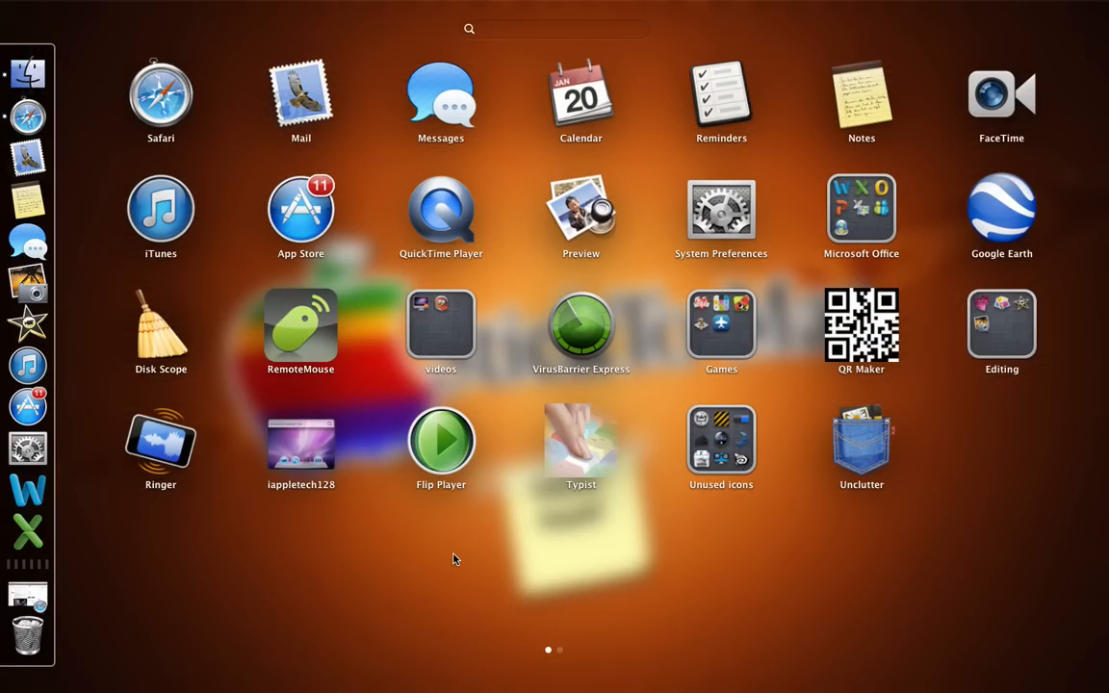
mouse_move(873, 501)
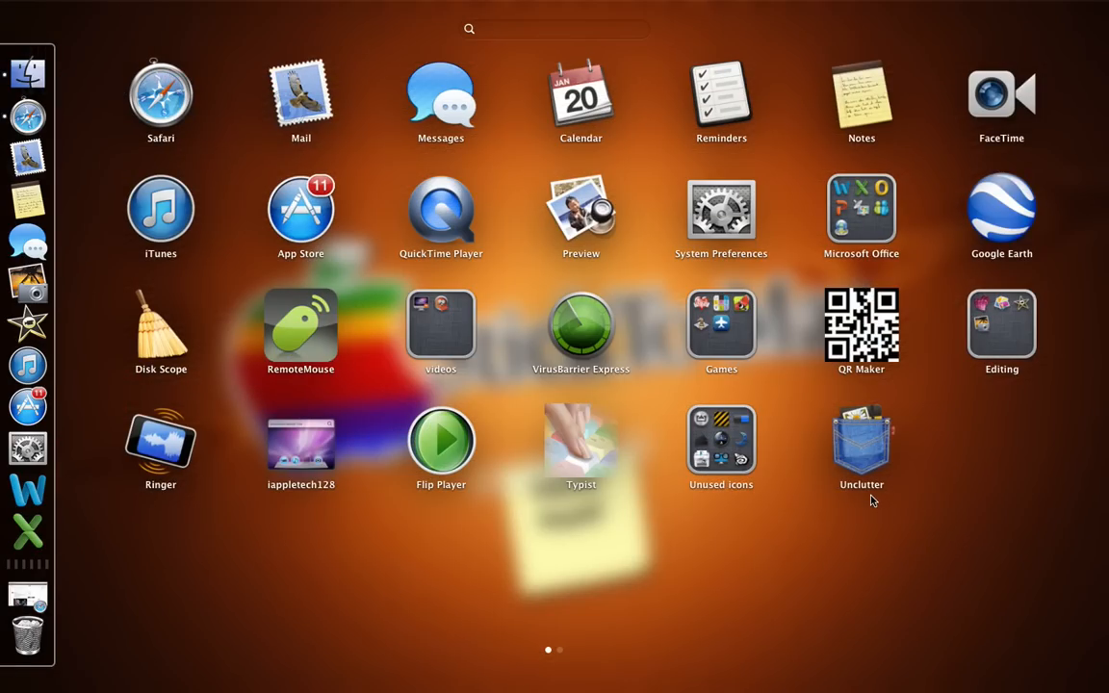
mouse_move(874, 502)
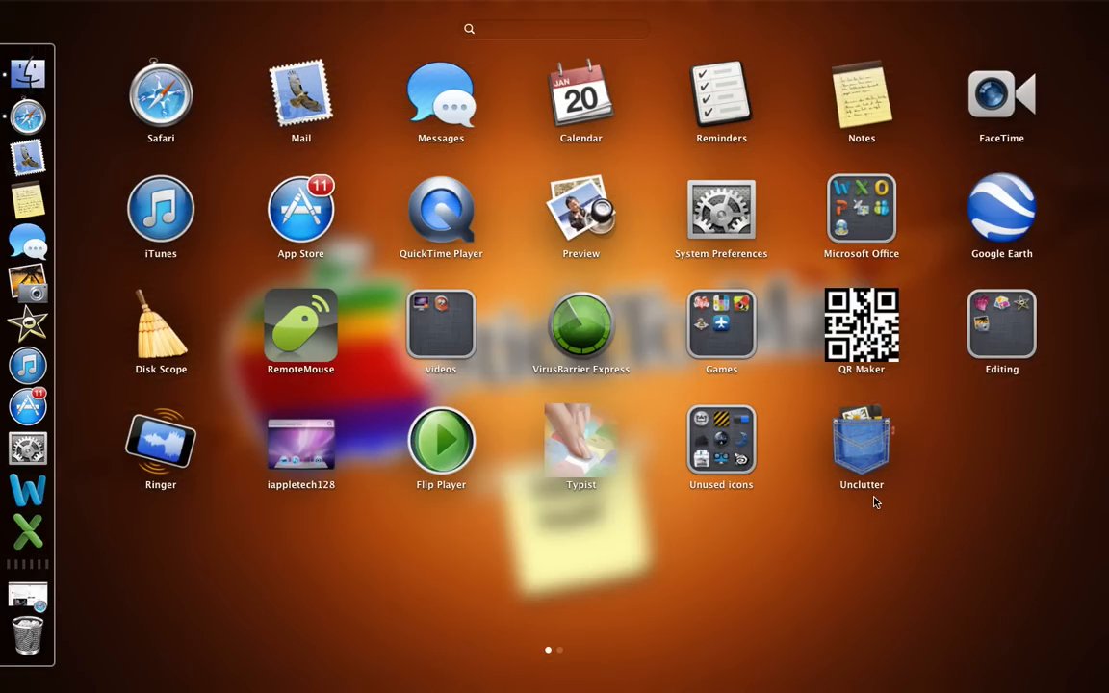
mouse_move(881, 459)
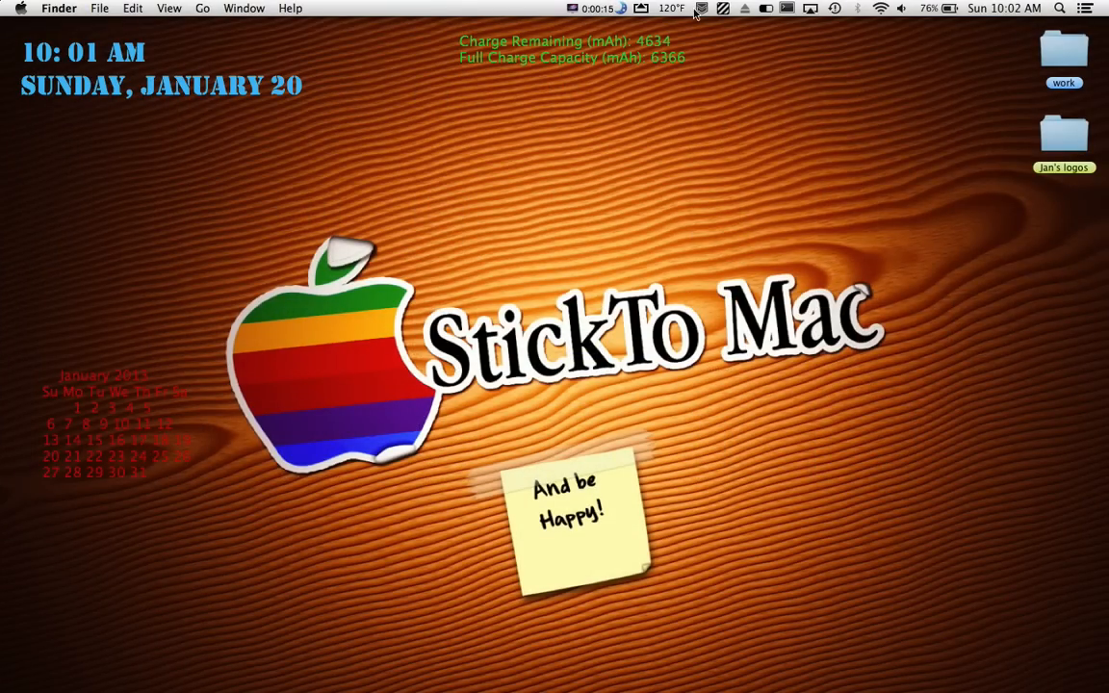
Show the Unclutter menu-bar menu with Open Panel, Quick Reference and Preferences.
click(718, 8)
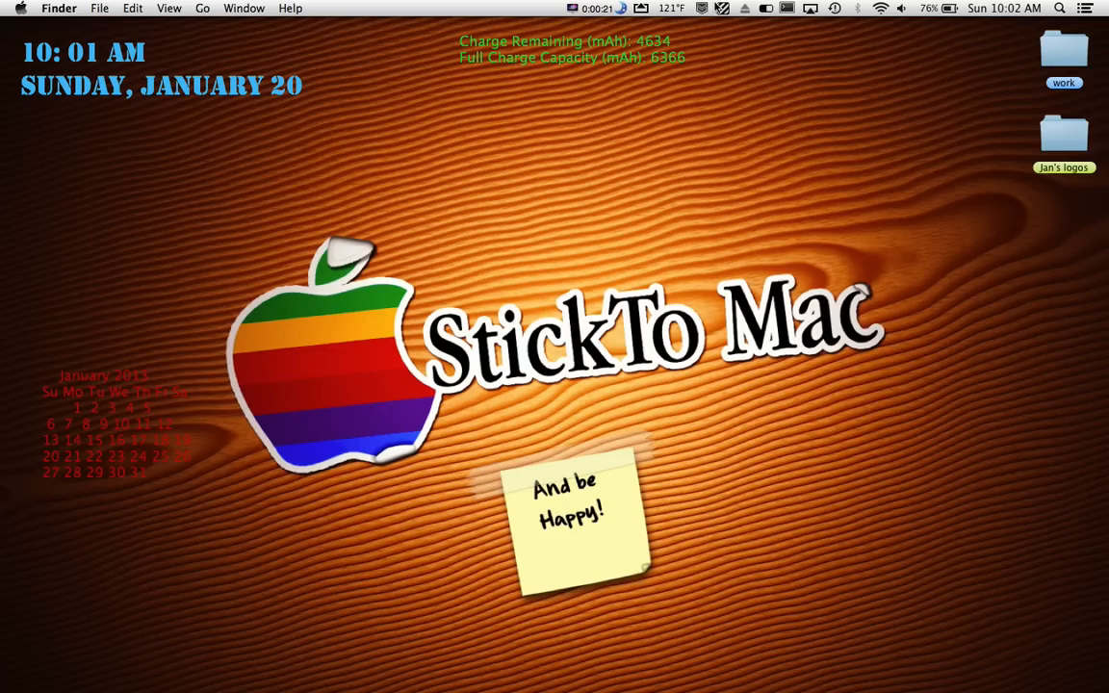
click(697, 8)
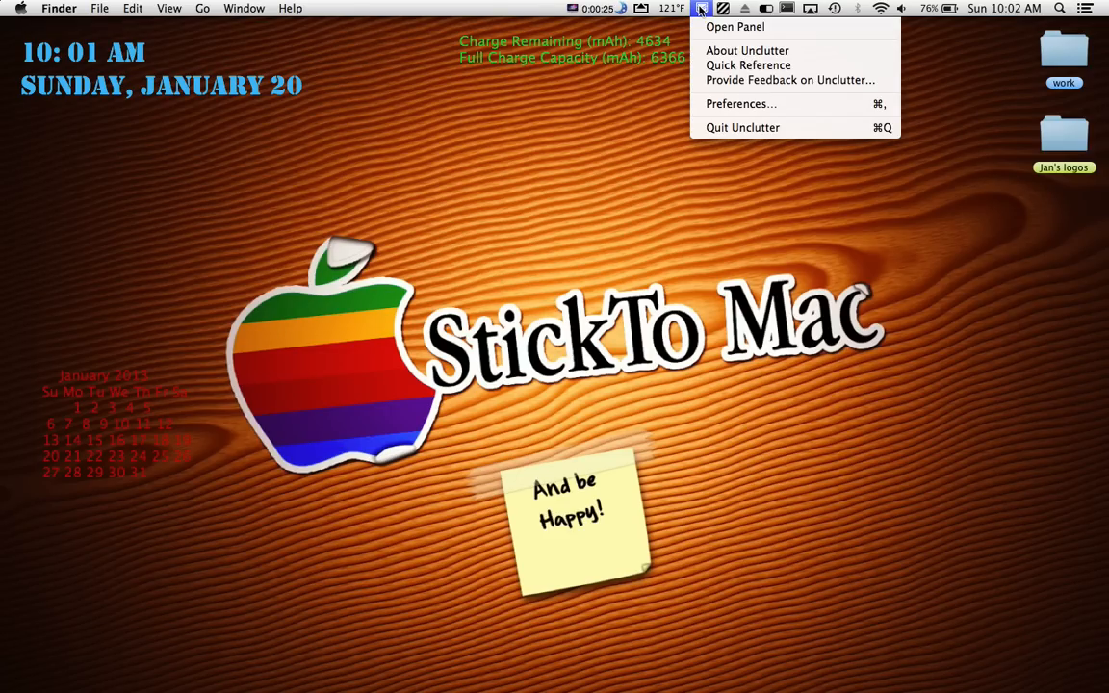
mouse_move(742, 27)
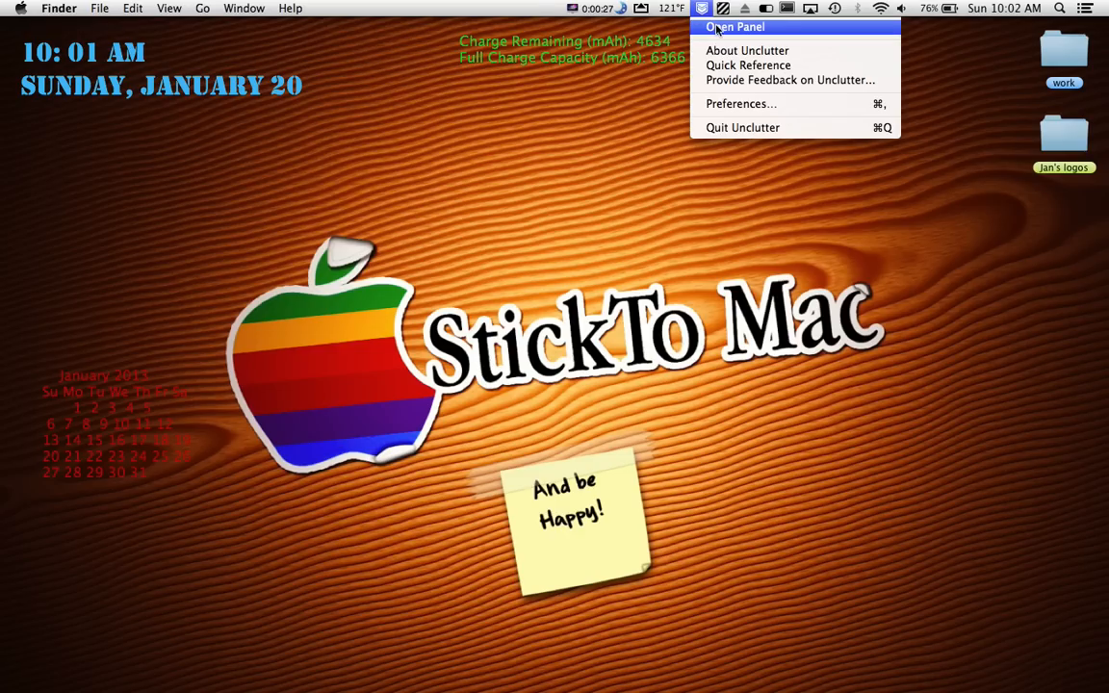
mouse_move(750, 50)
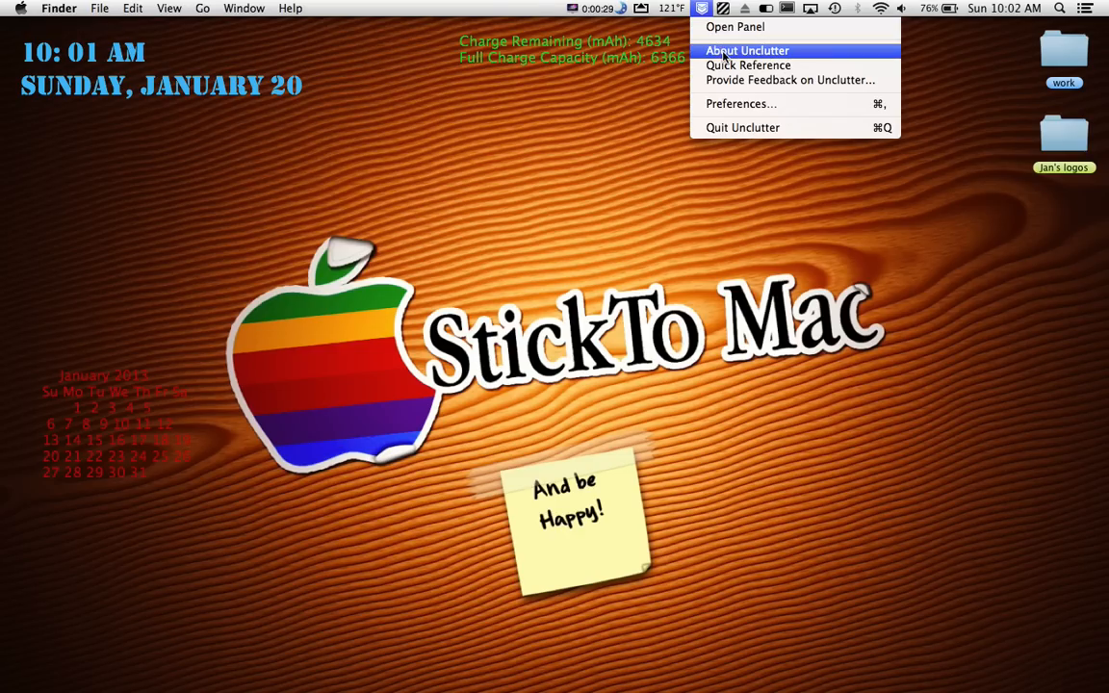
mouse_move(750, 65)
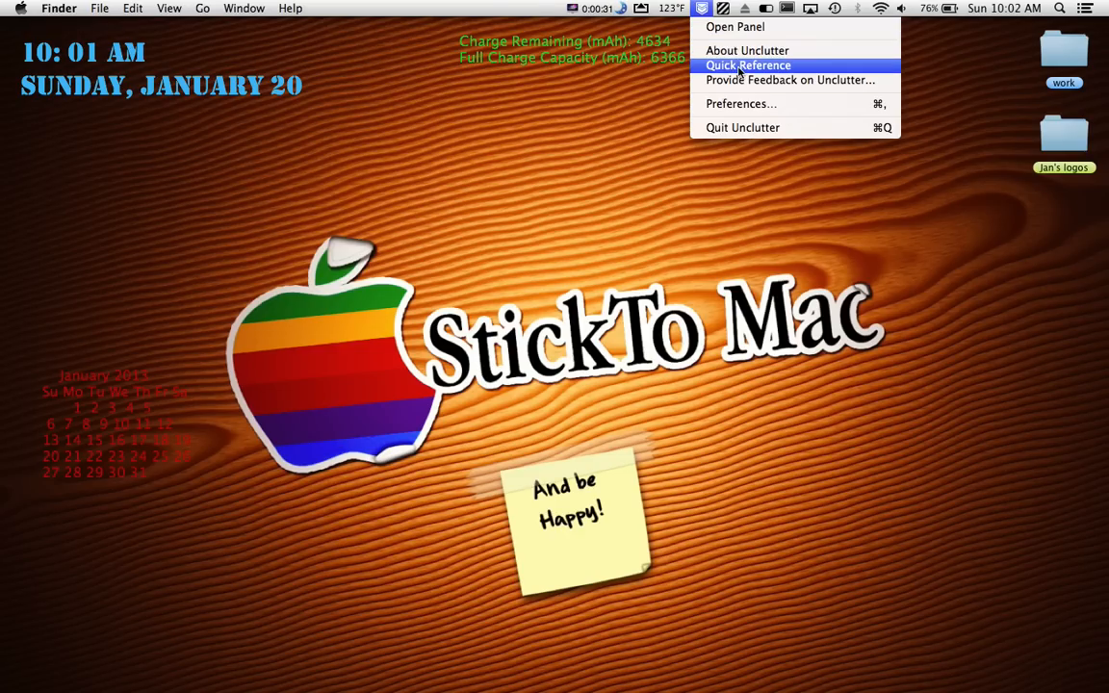
View the Quick Reference welcome window on pulling down the panel, then close it.
click(751, 64)
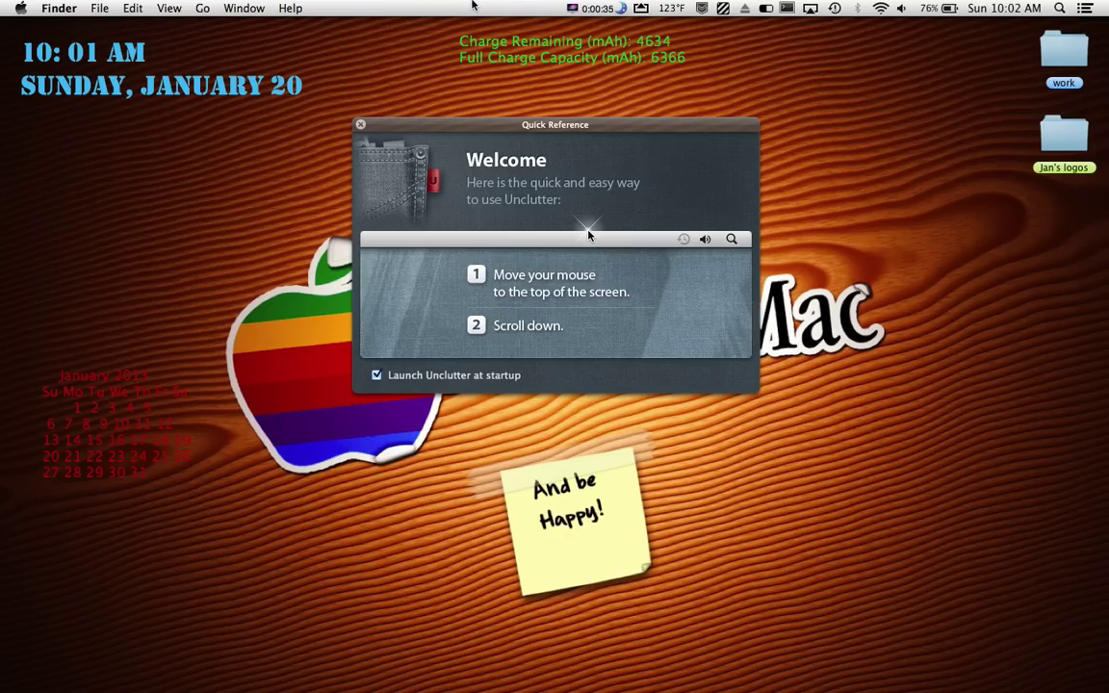
mouse_move(415, 64)
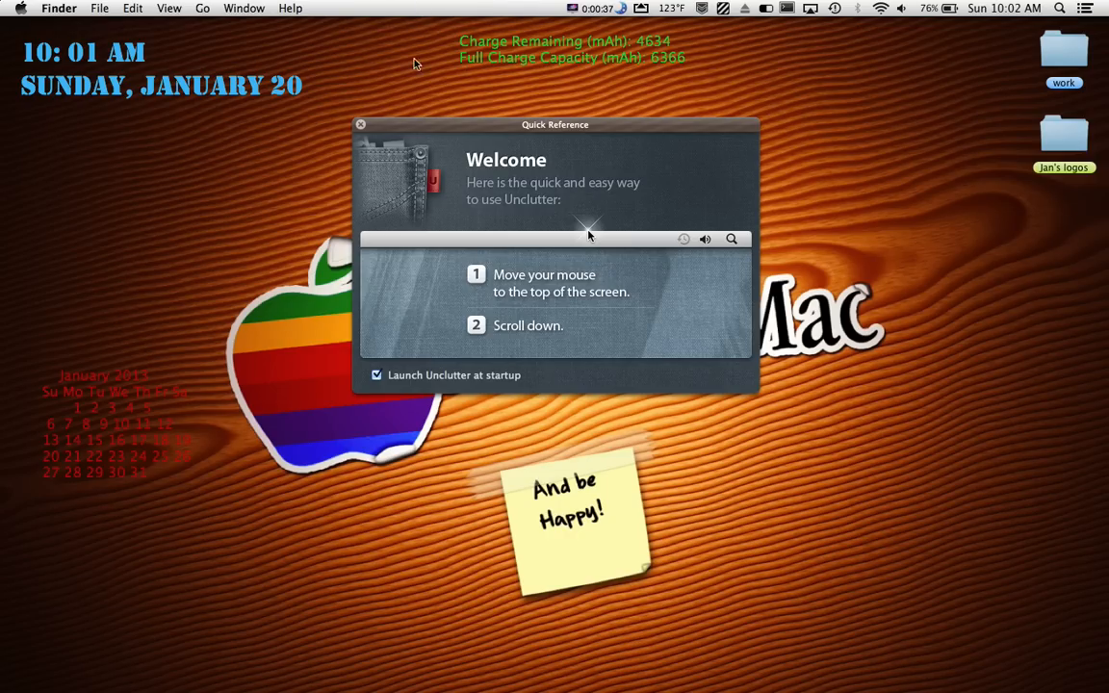
click(360, 123)
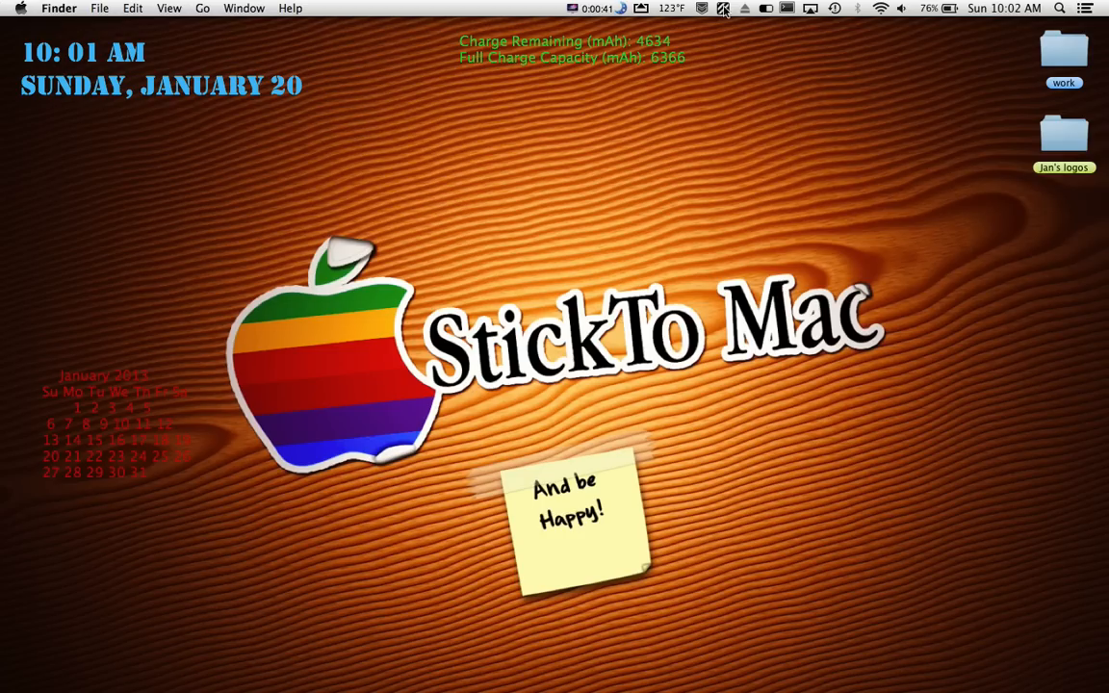
Open Unclutter's Preferences showing launch at startup and scroll-down panel triggers.
click(723, 9)
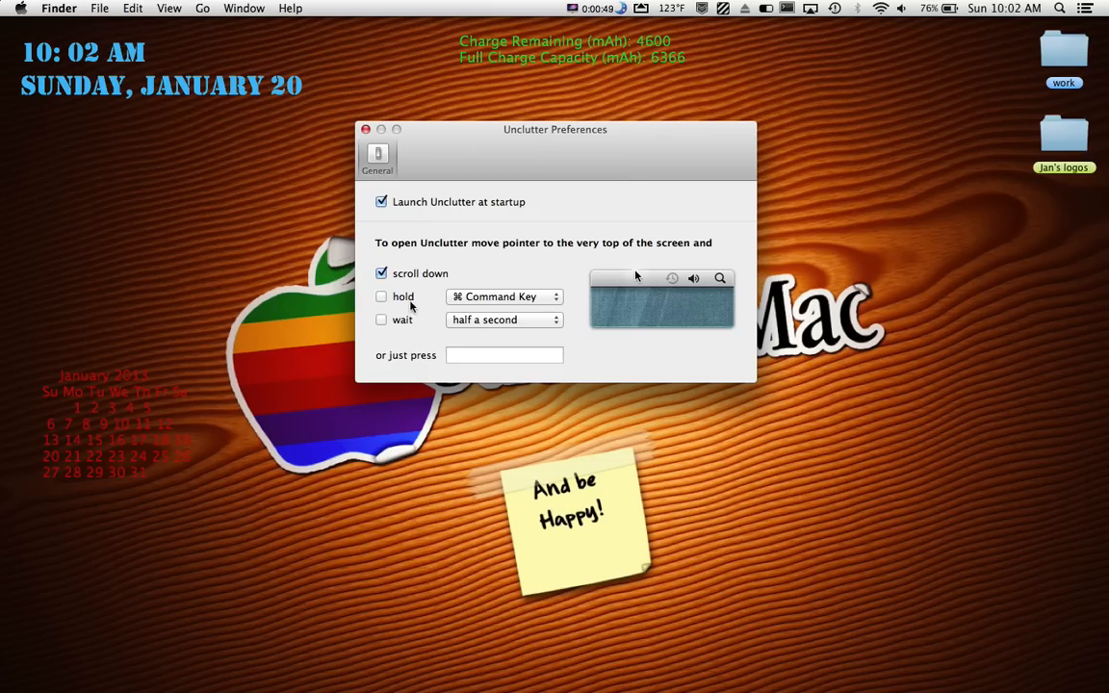
mouse_move(489, 306)
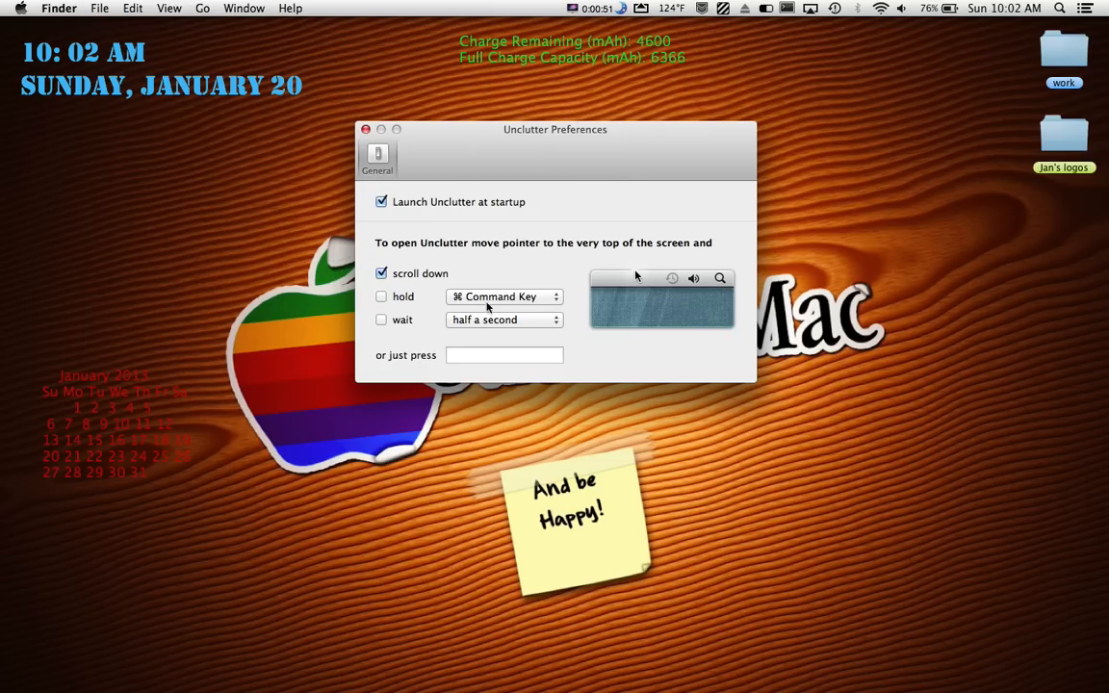
mouse_move(437, 328)
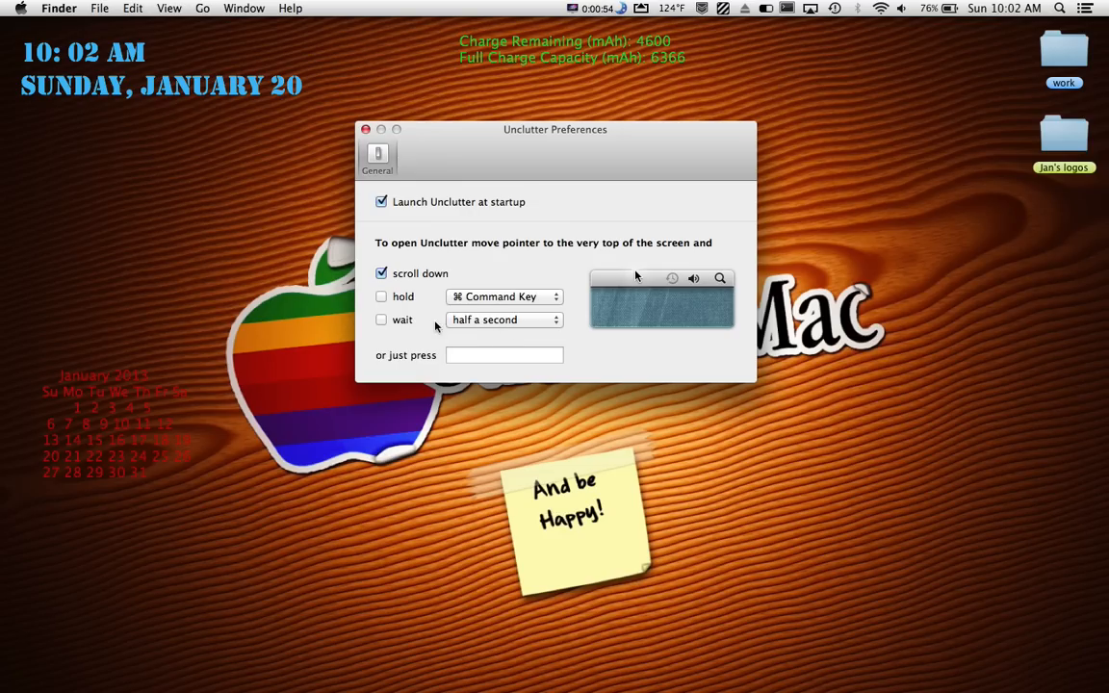
mouse_move(341, 235)
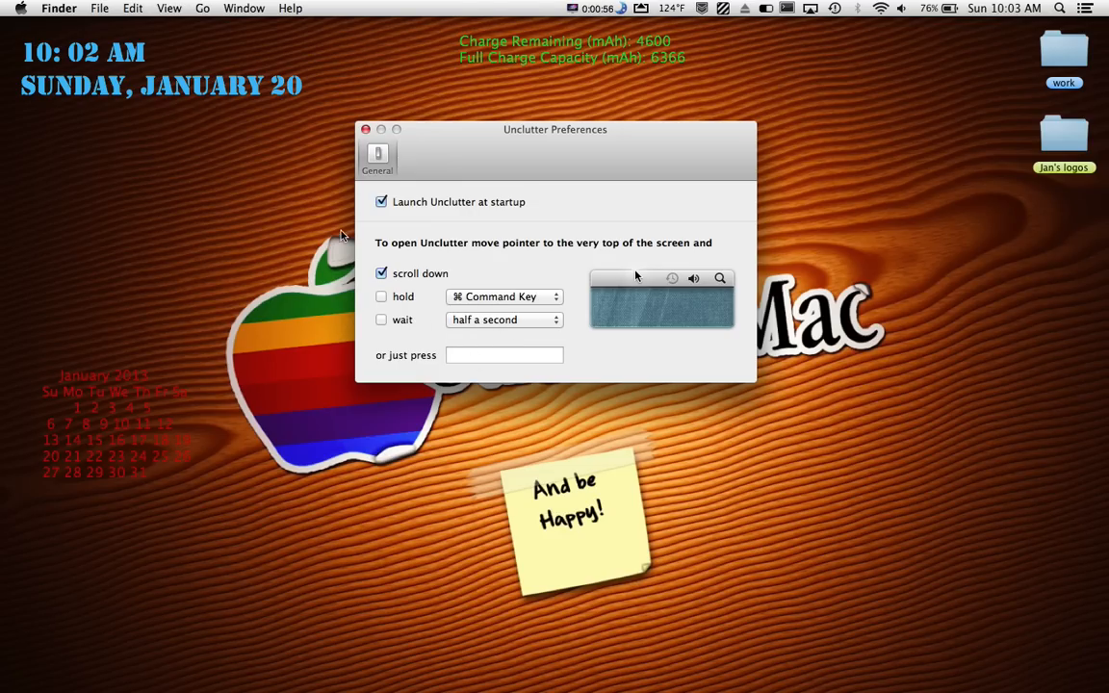
mouse_move(365, 129)
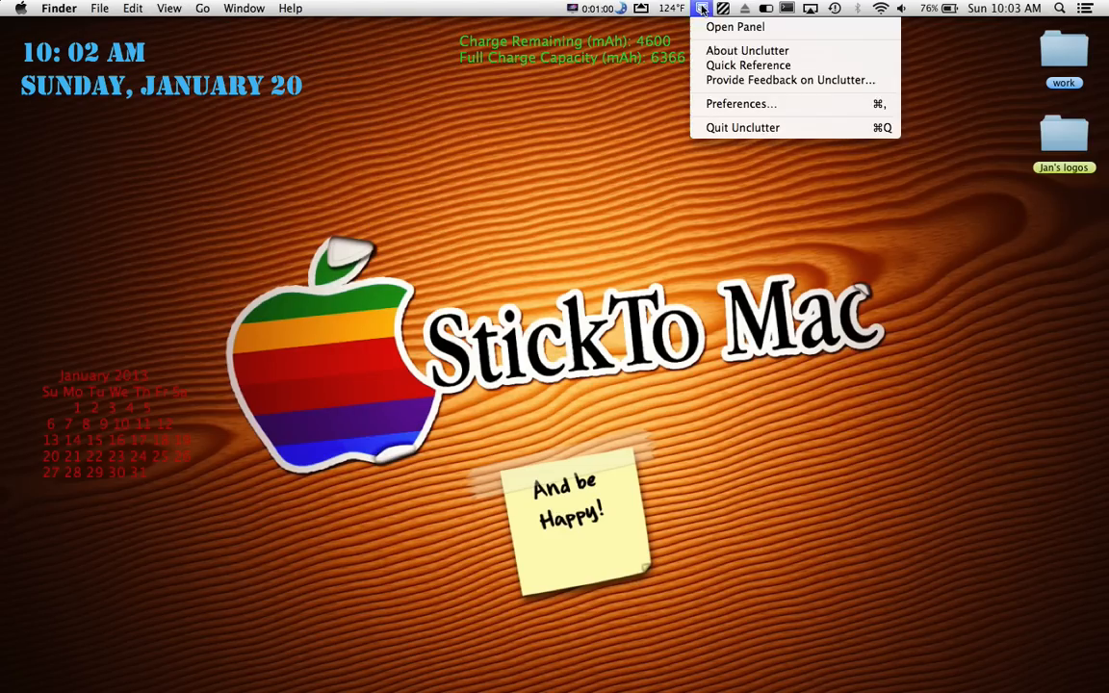
mouse_move(743, 127)
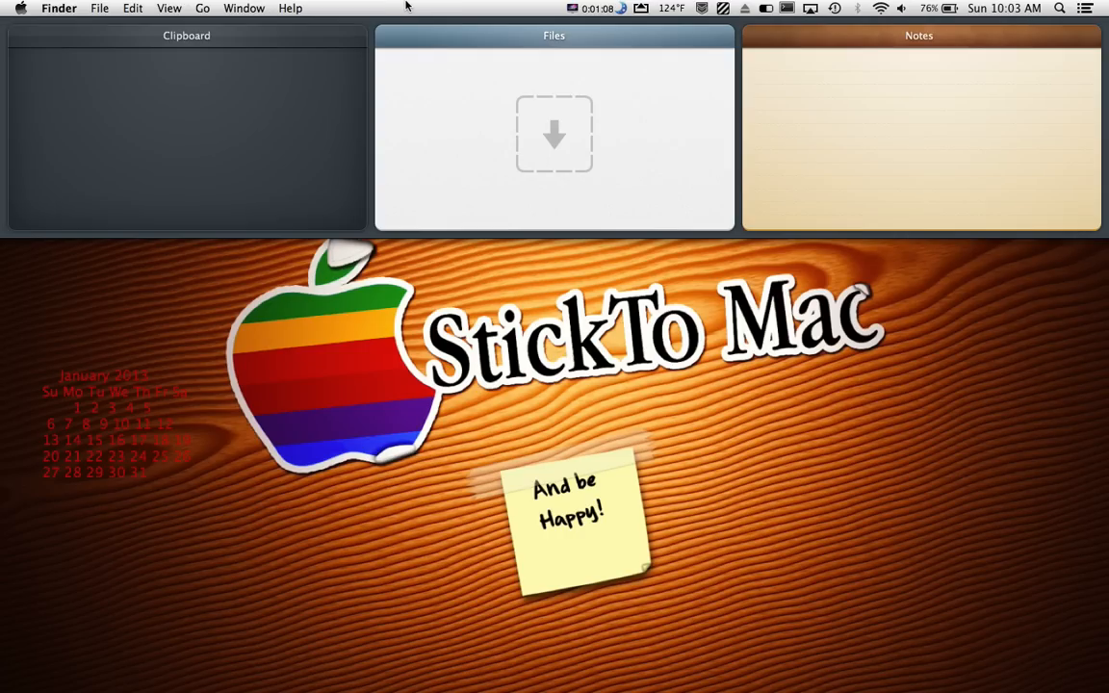
mouse_move(252, 66)
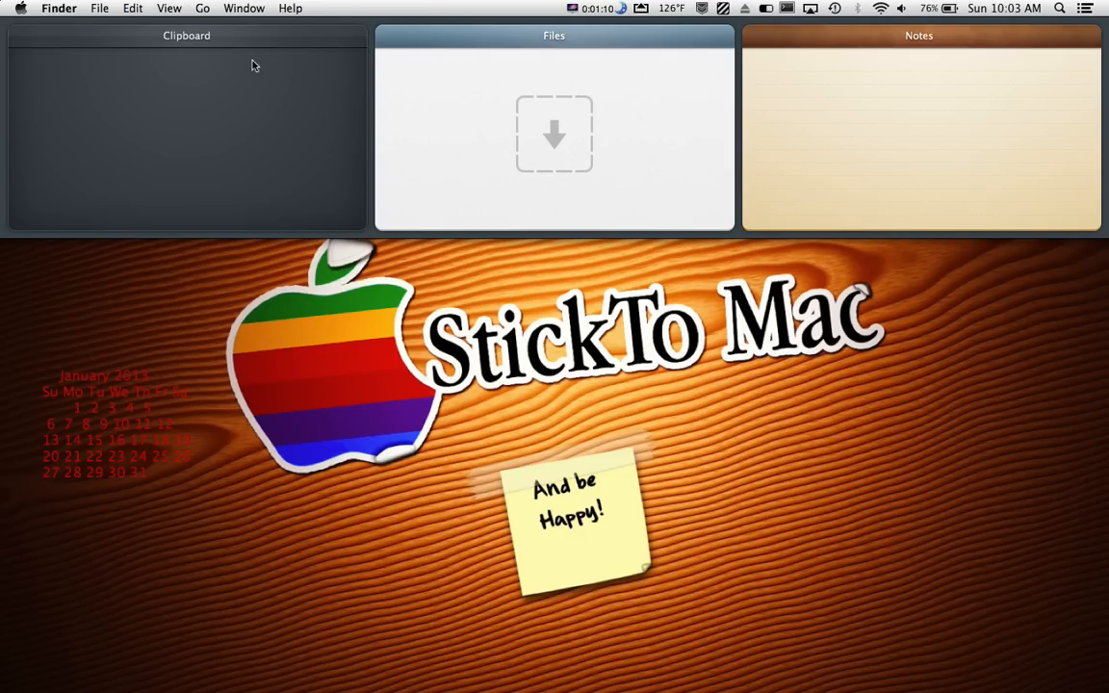
mouse_move(202, 101)
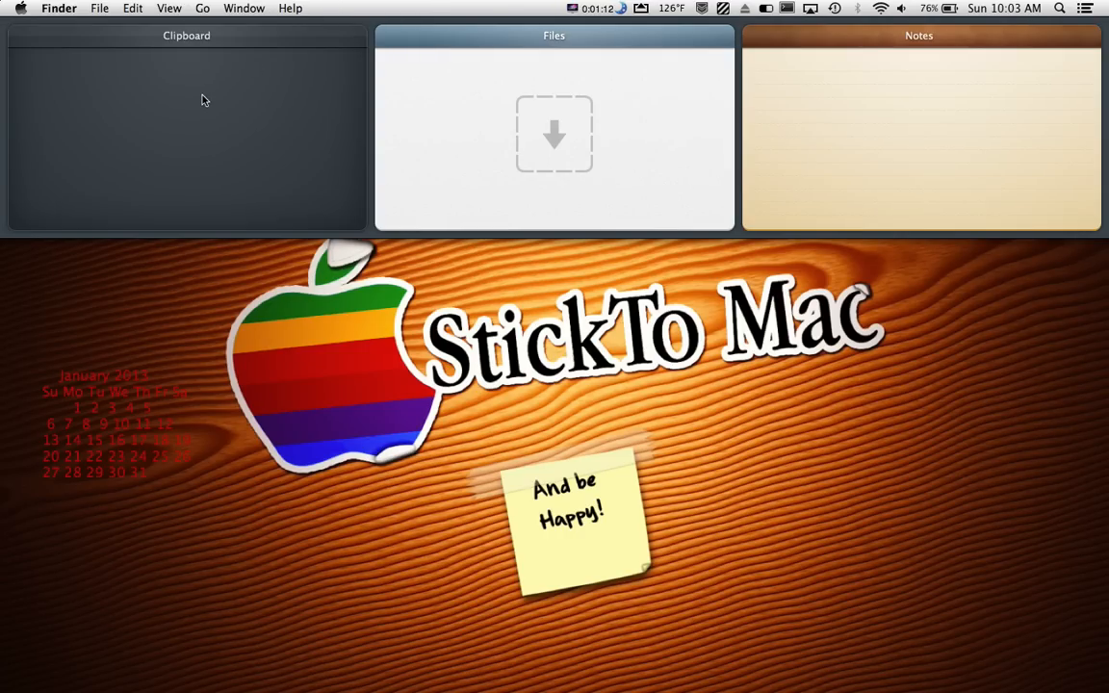
mouse_move(858, 93)
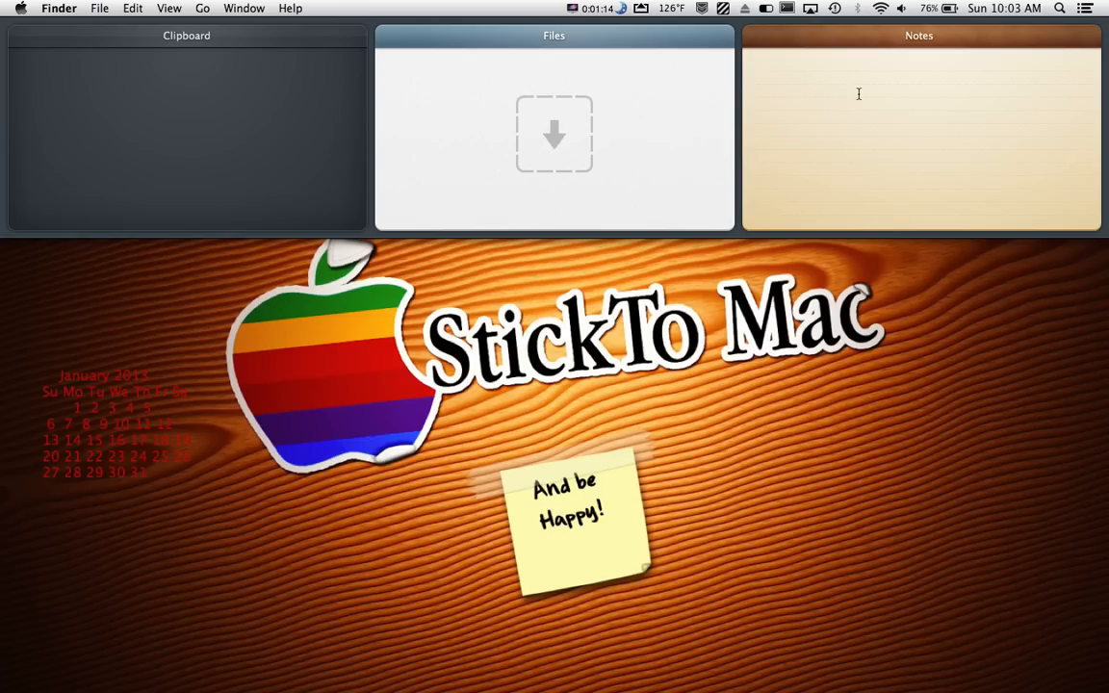
mouse_move(172, 104)
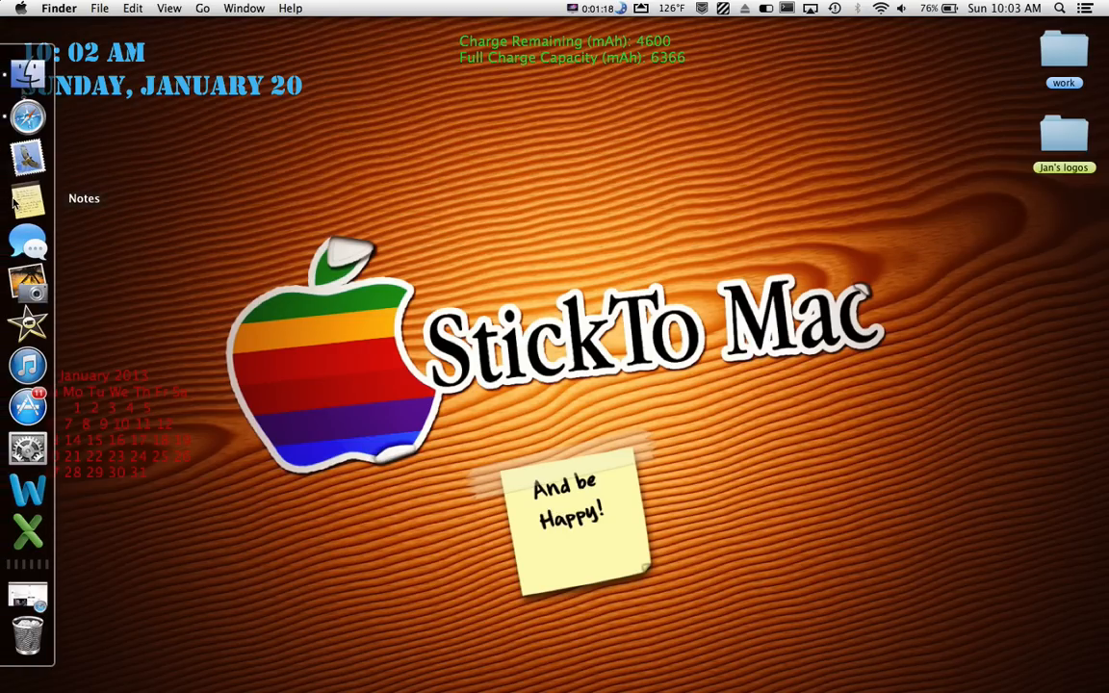
Launch Notes, pull down Unclutter, and type 'hi' in the Clipboard pane.
click(27, 200)
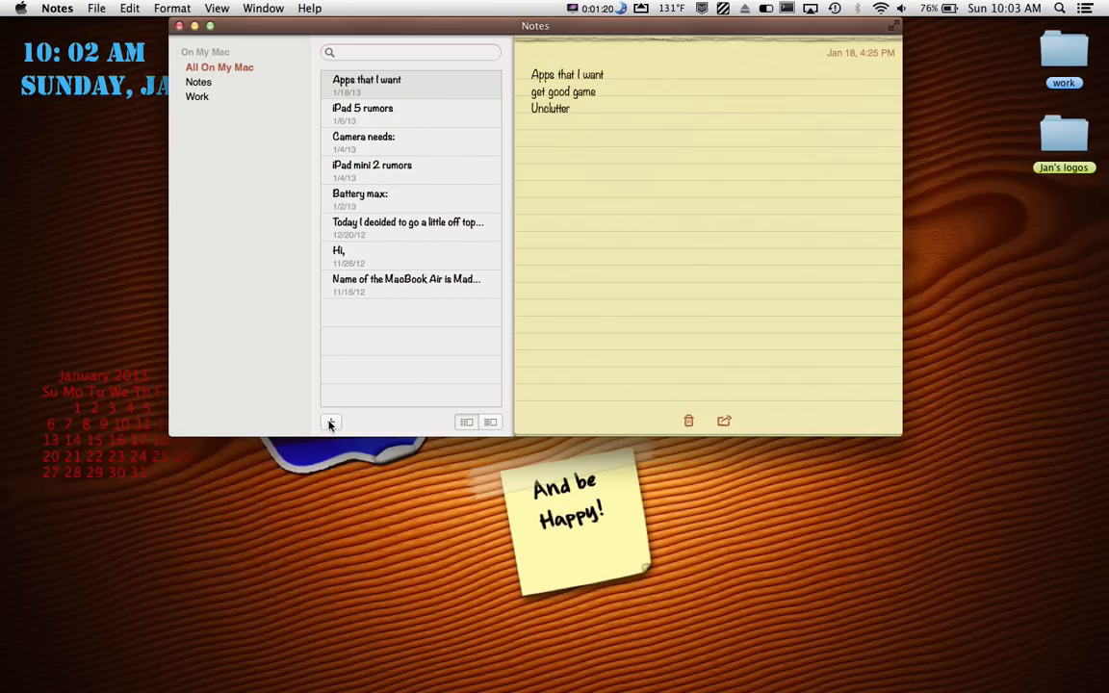
click(330, 422)
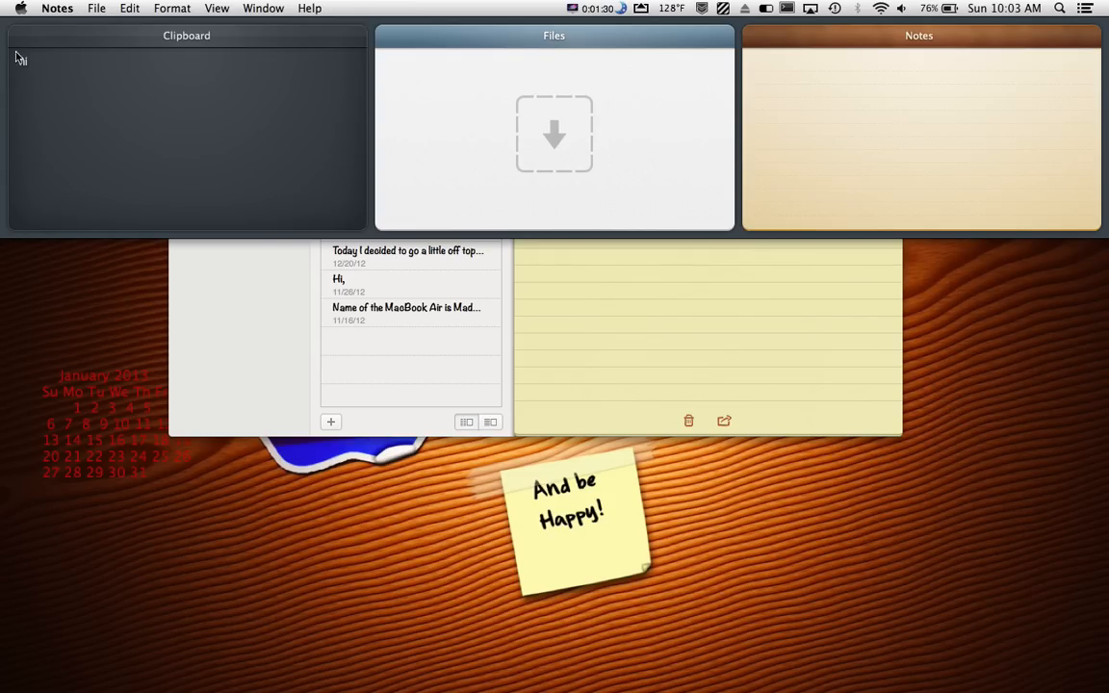
text(hi)
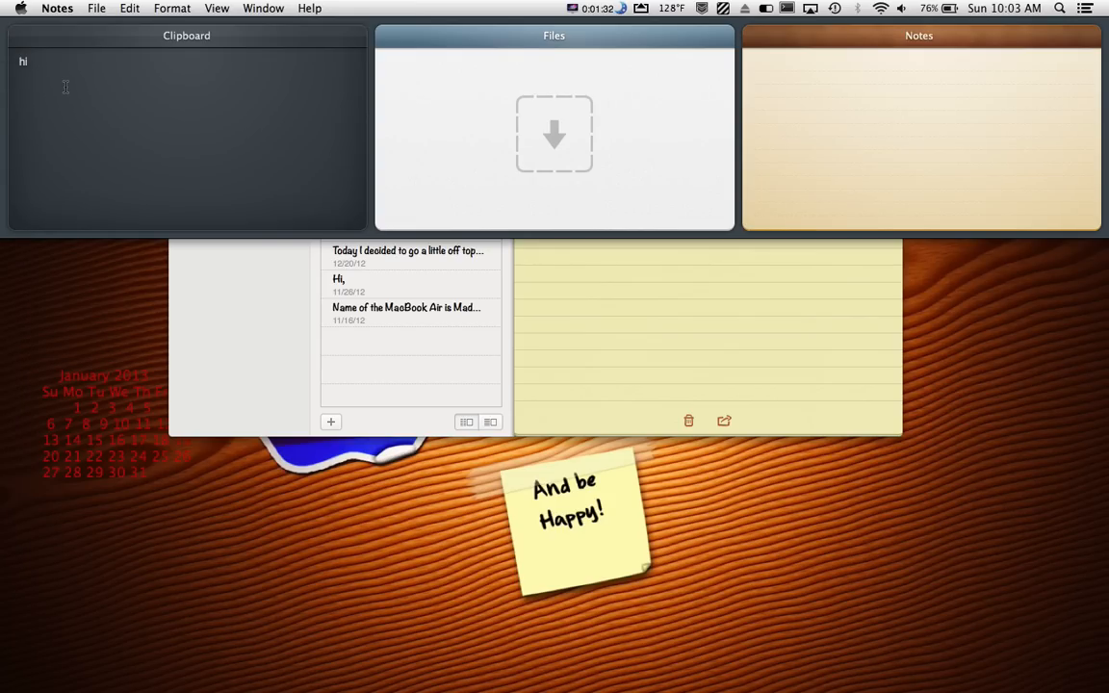
mouse_move(239, 94)
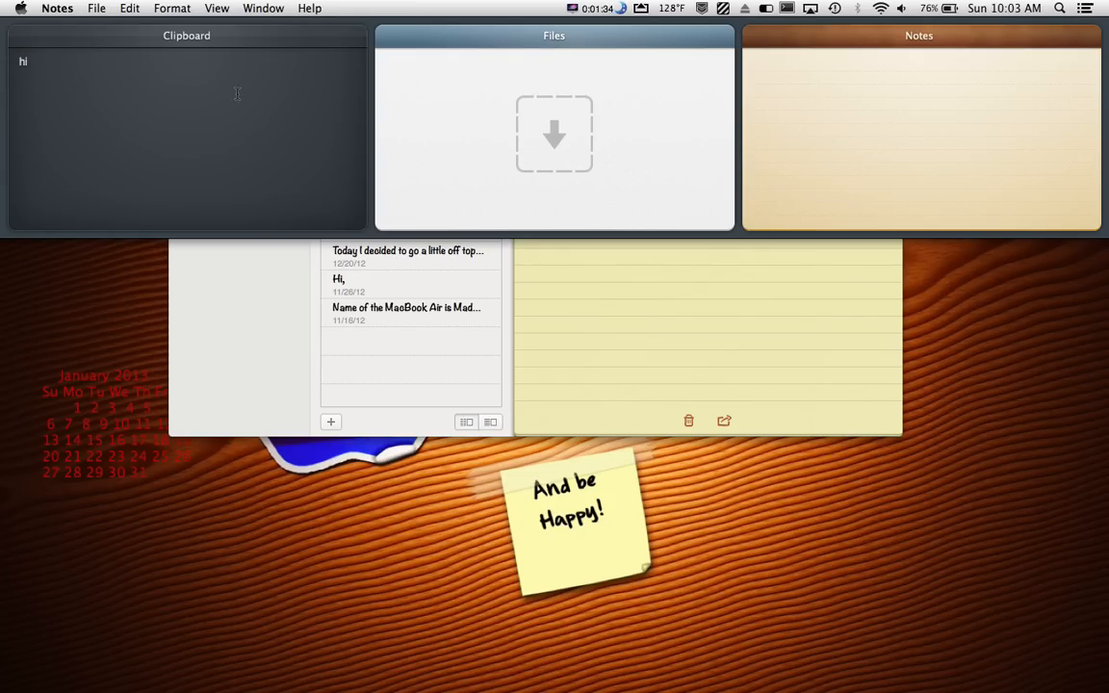
mouse_move(642, 252)
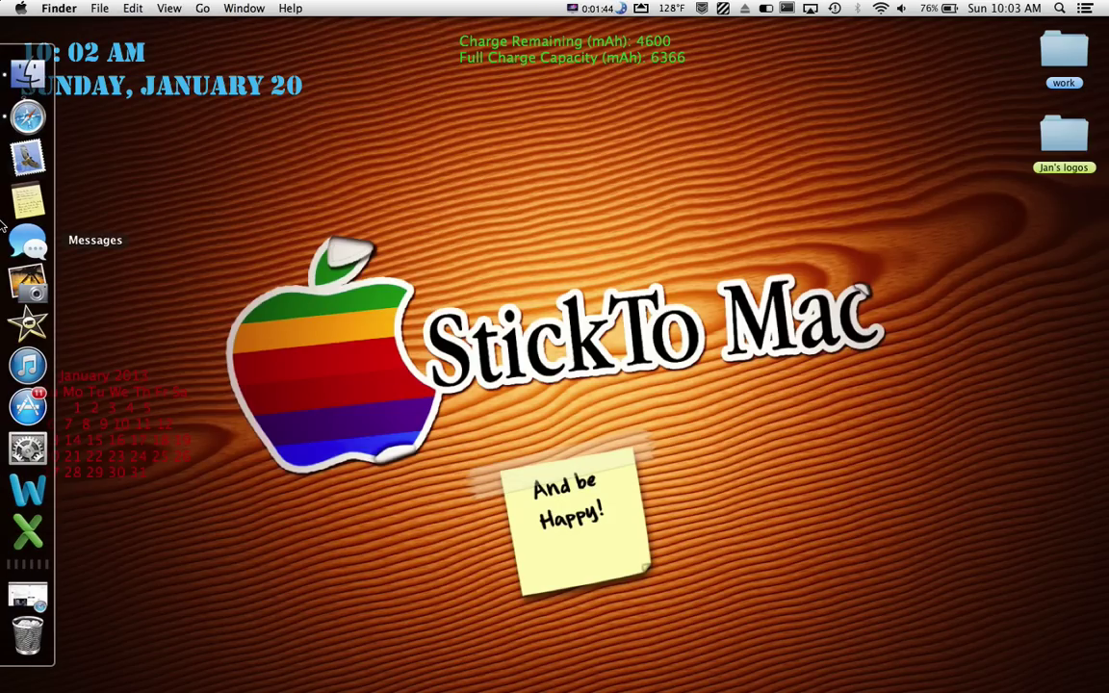
mouse_move(26, 116)
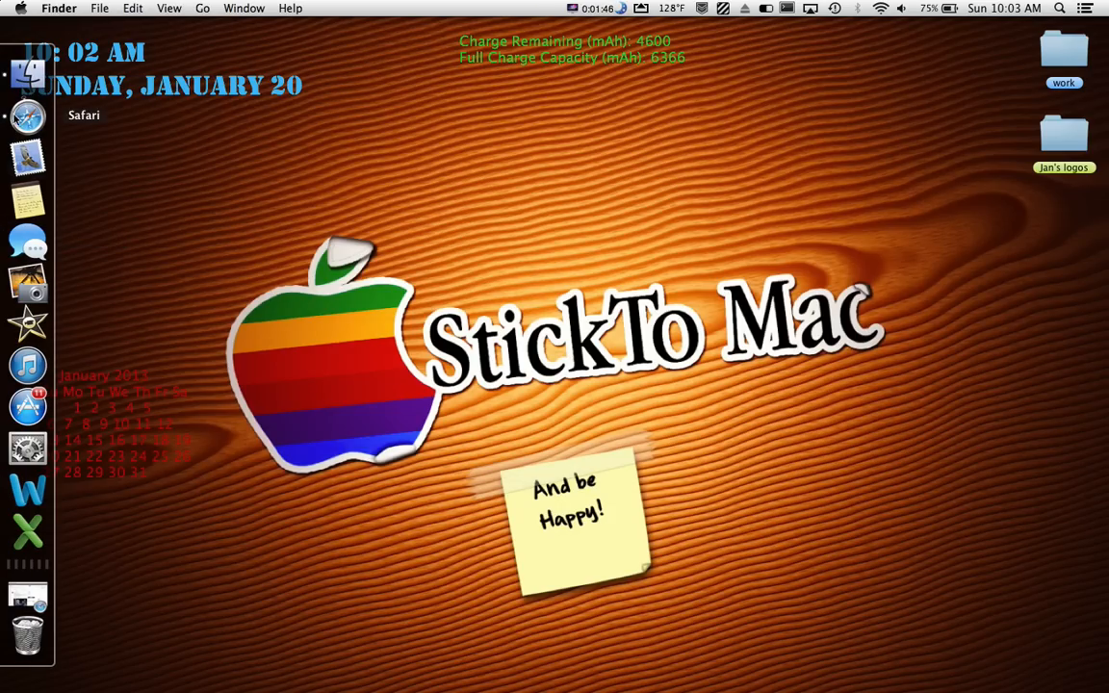
In a new Safari tab, browse Apple's site to the MacBook Pro tech specs.
click(26, 116)
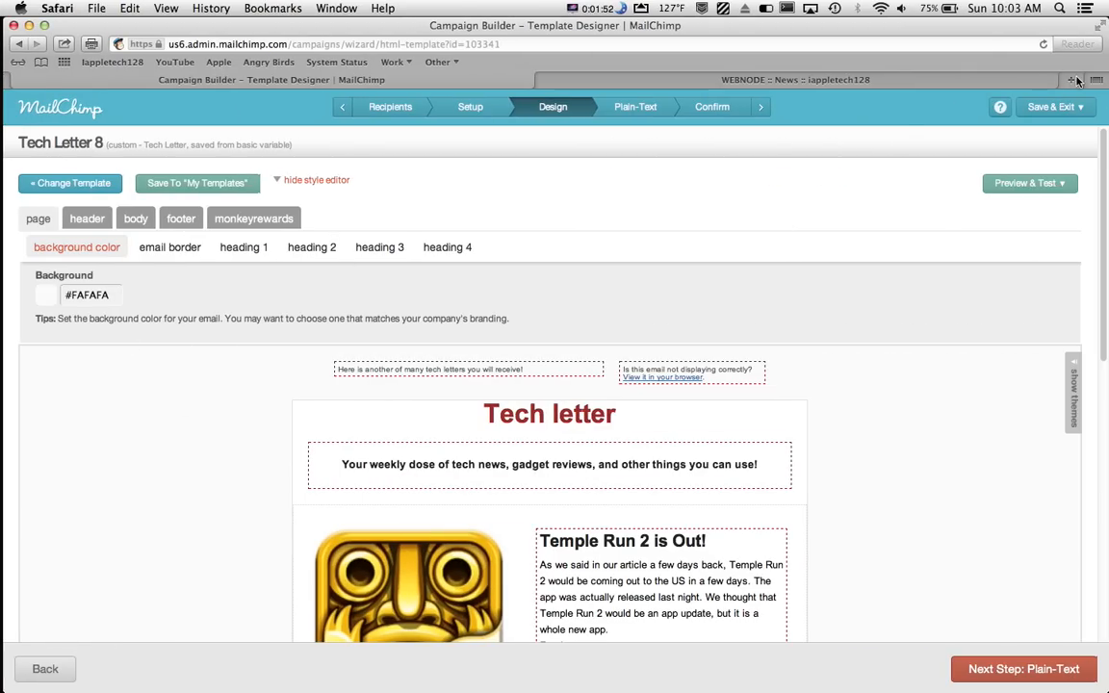
click(1068, 79)
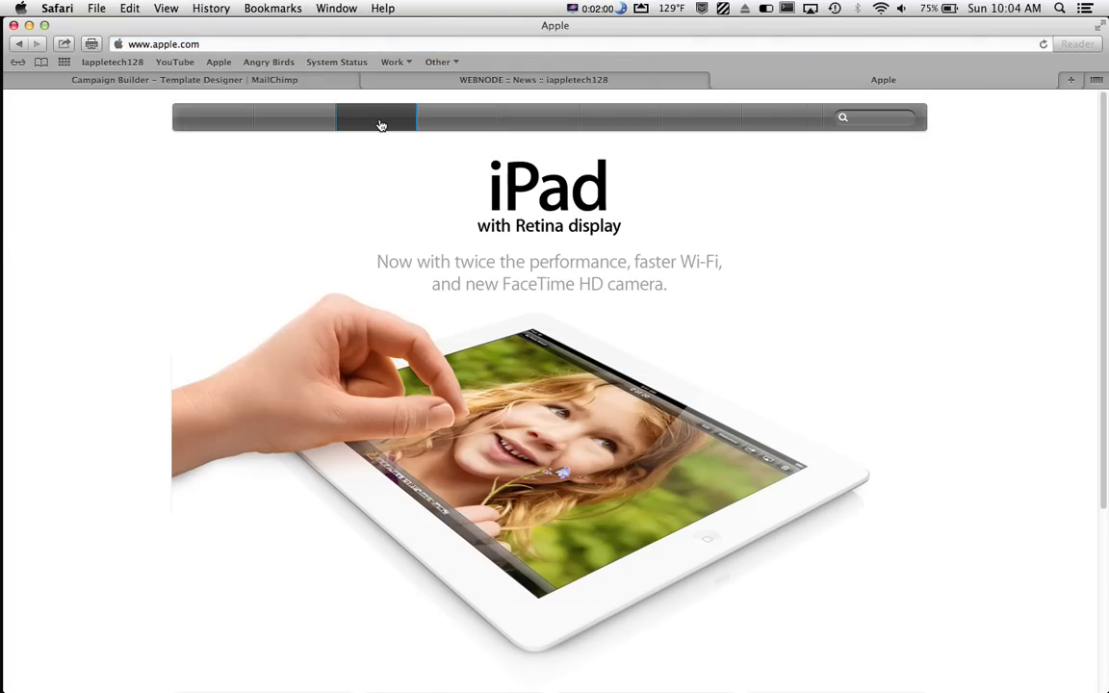
click(379, 123)
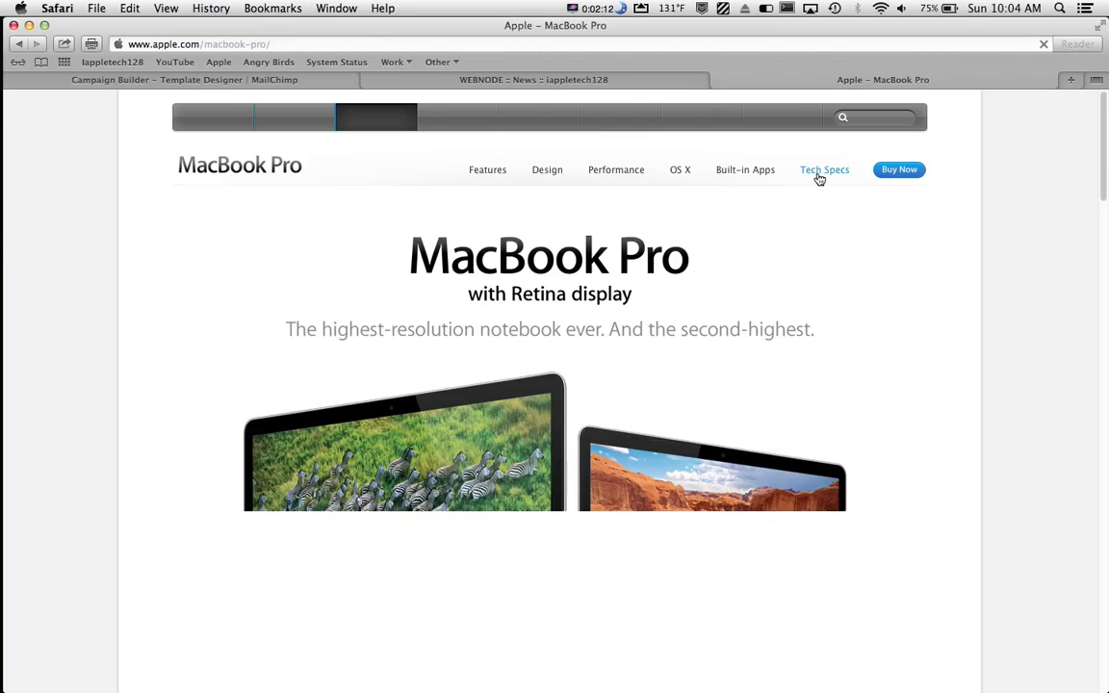
click(825, 169)
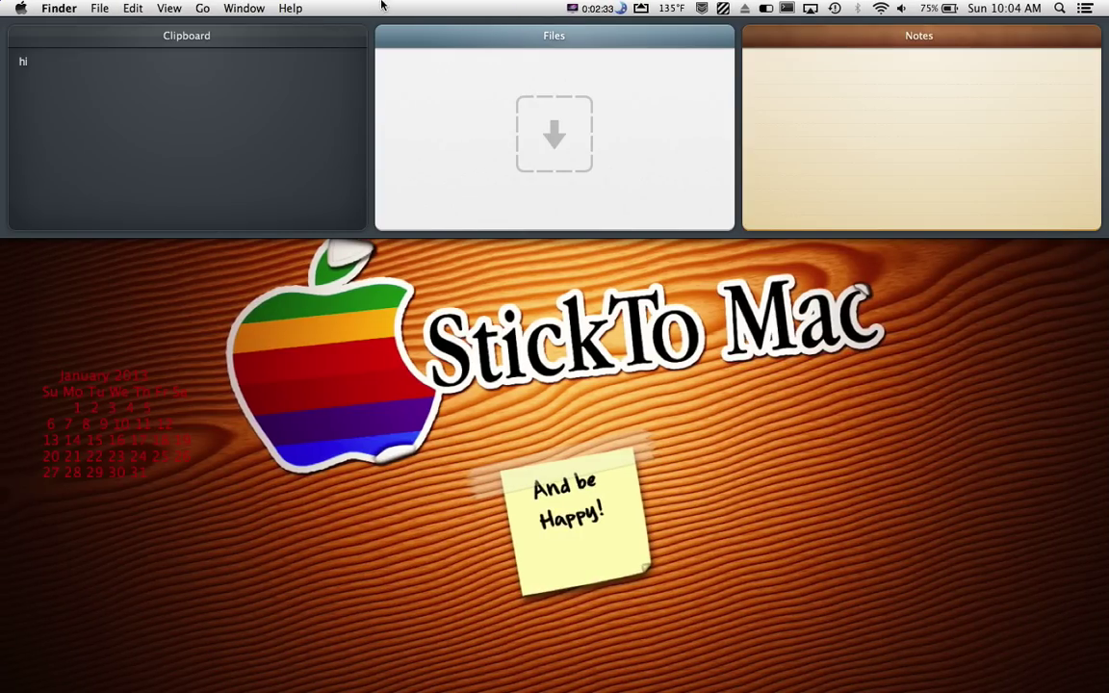
mouse_move(87, 283)
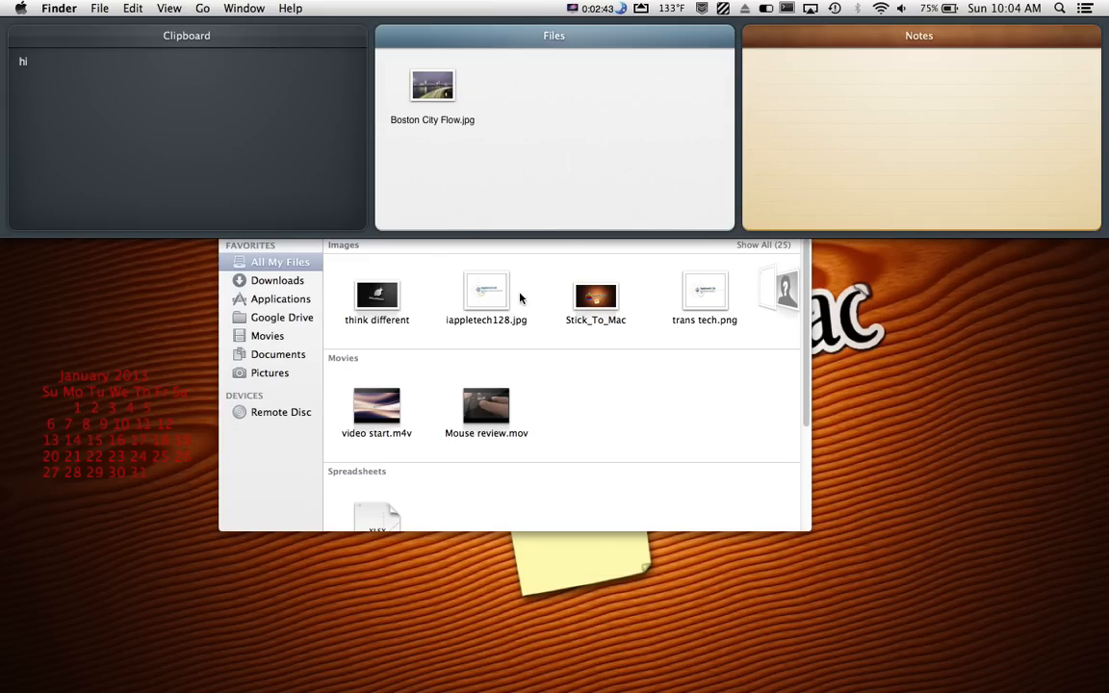
Drag Boston City Flow.jpg from All My Files onto the Files shelf.
drag(487, 293, 505, 33)
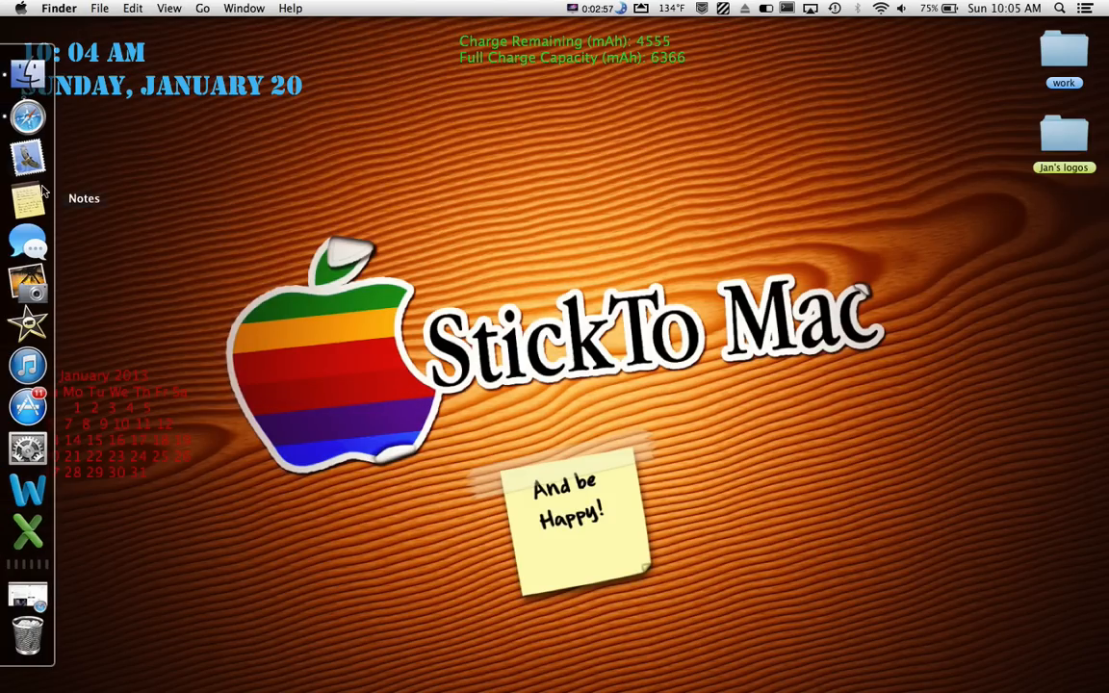
mouse_move(26, 156)
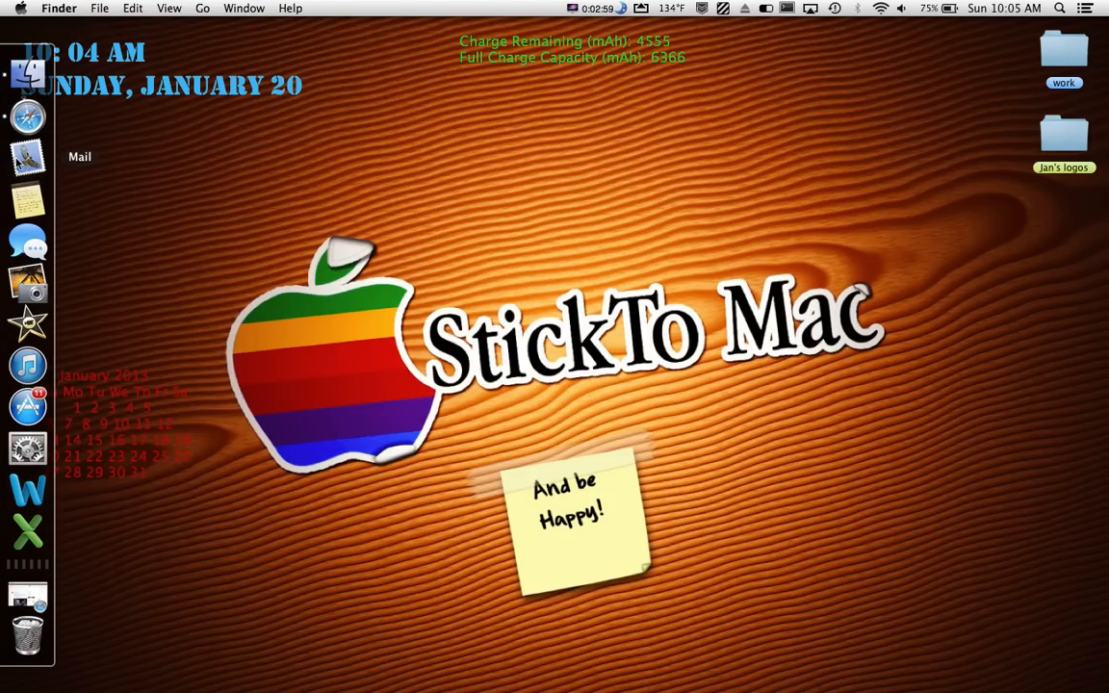
mouse_move(5, 200)
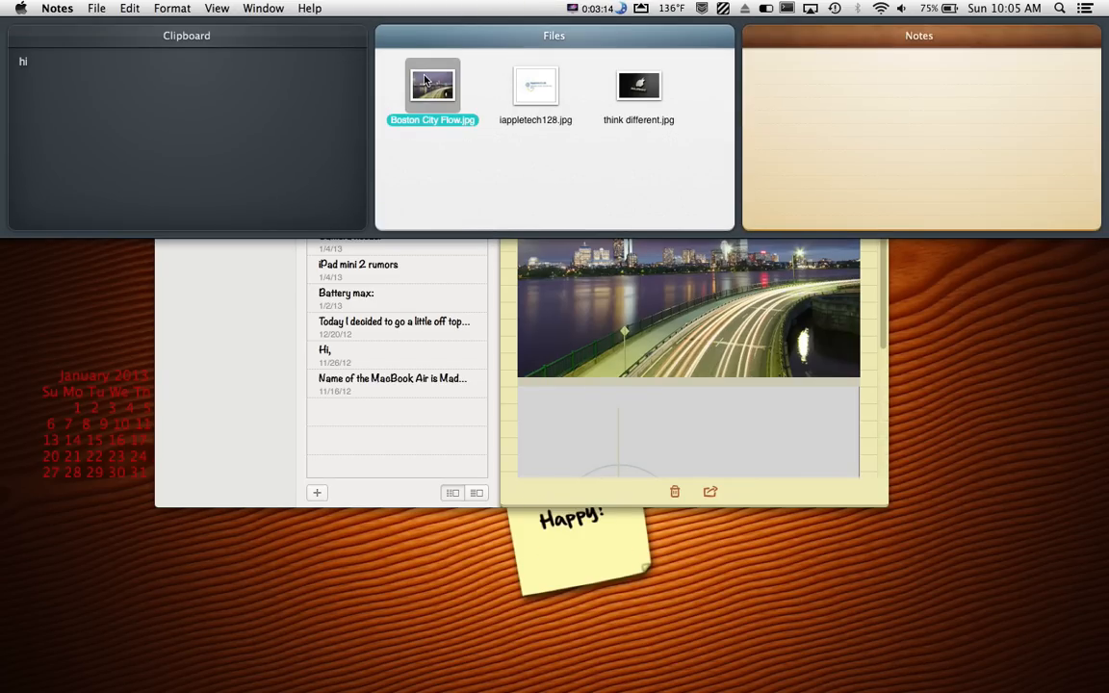
Show actions for Boston City Flow.jpg on the shelf and open a Finder window.
right_click(430, 85)
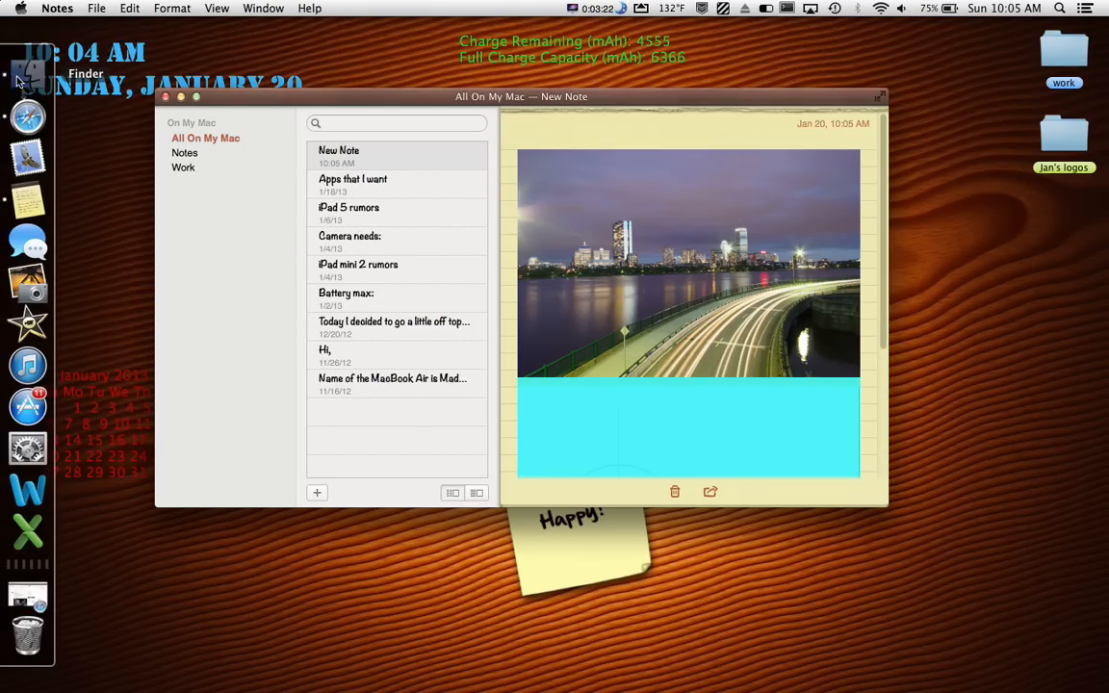
click(23, 85)
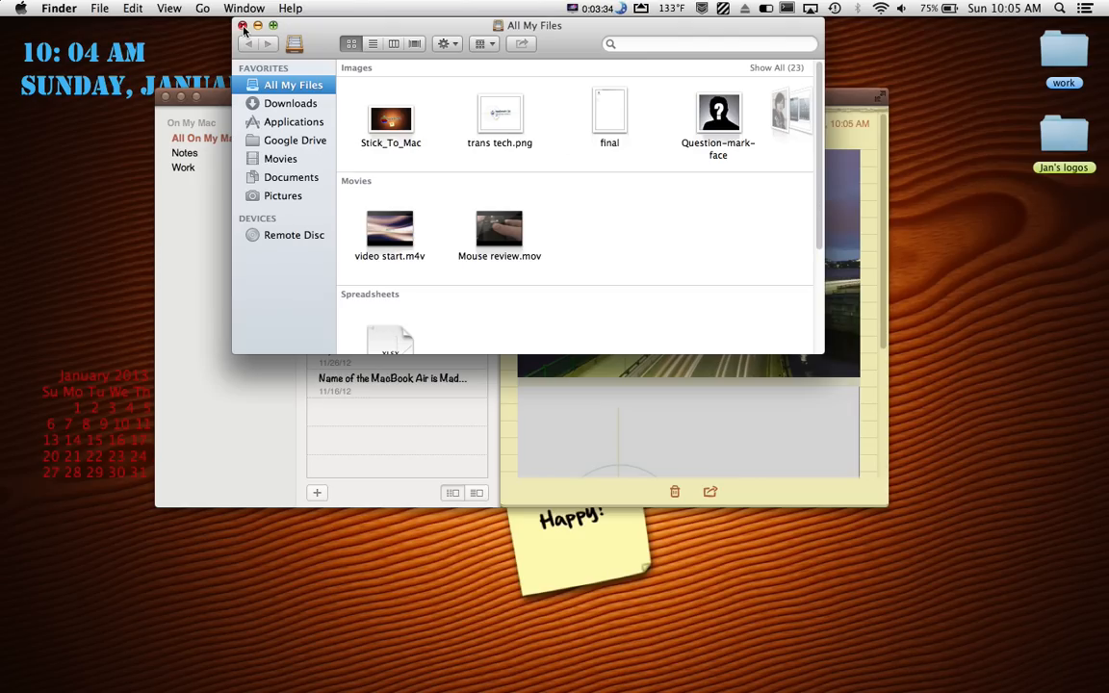
Restore the Boston City Flow and think different images from the Trash.
click(240, 27)
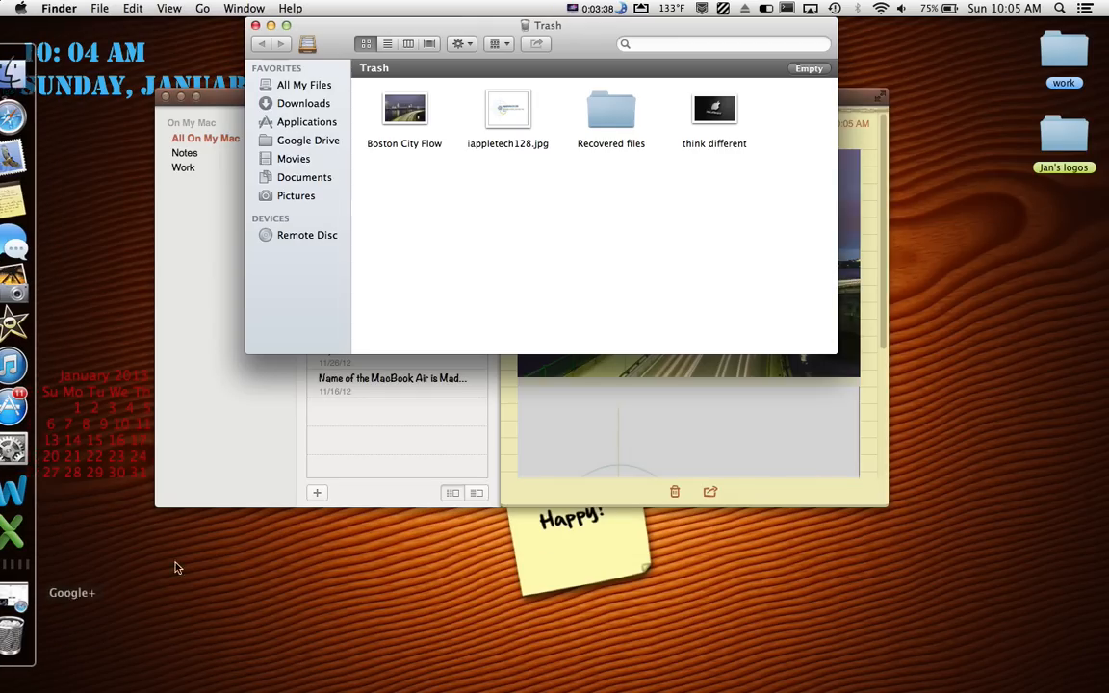
right_click(402, 109)
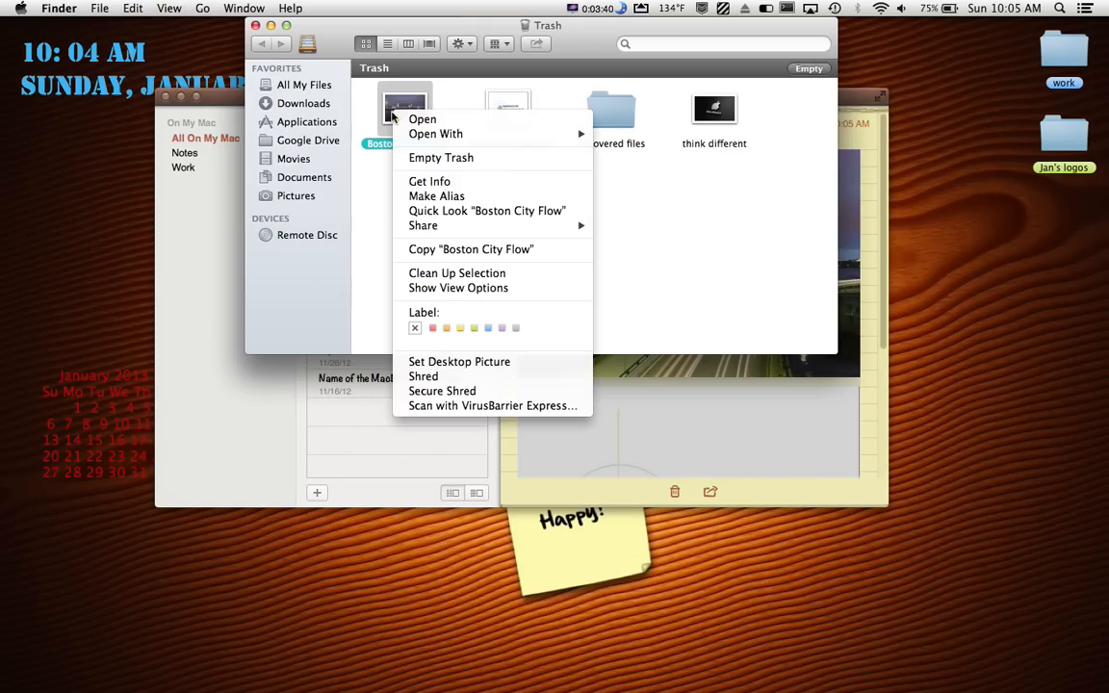
mouse_move(372, 296)
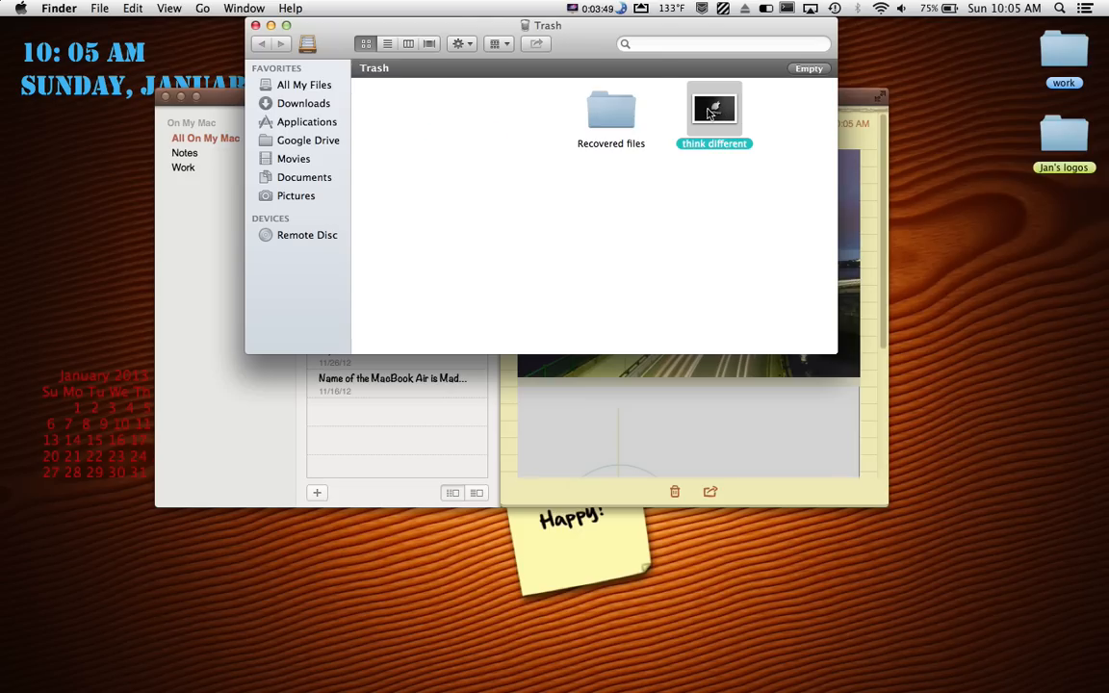
click(304, 85)
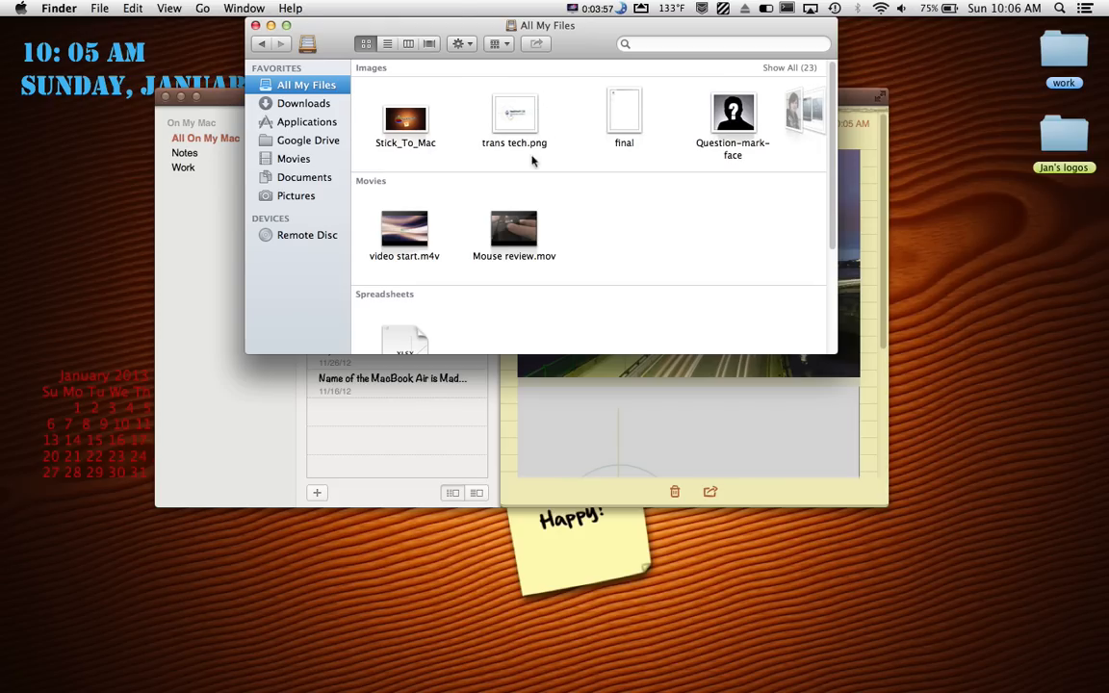
mouse_move(447, 69)
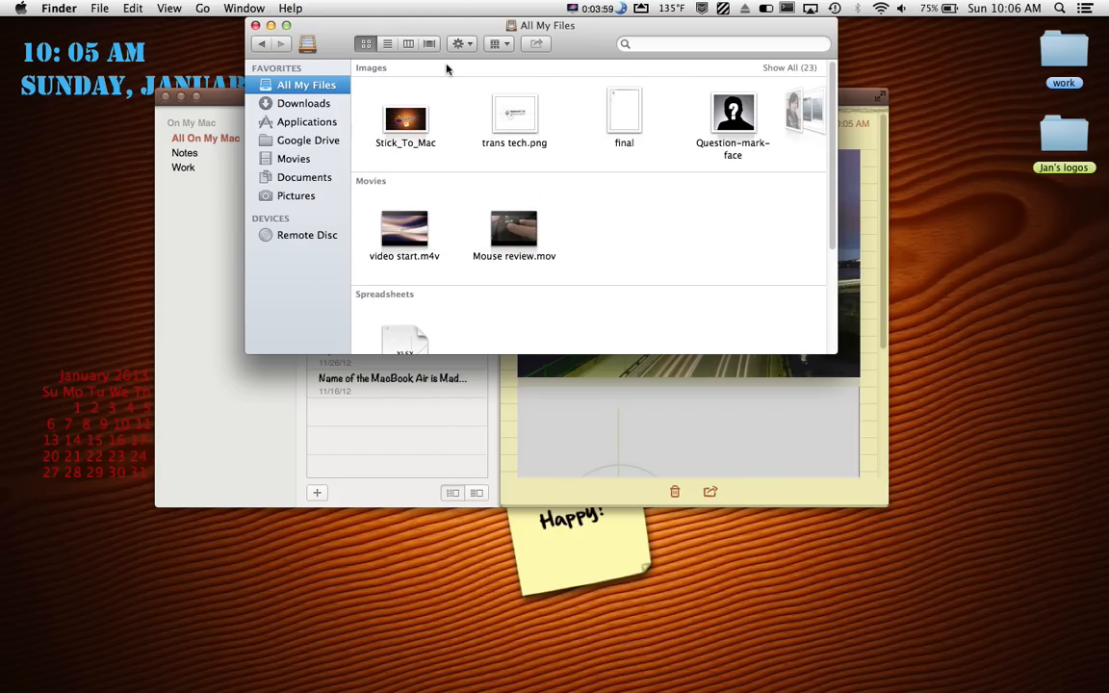